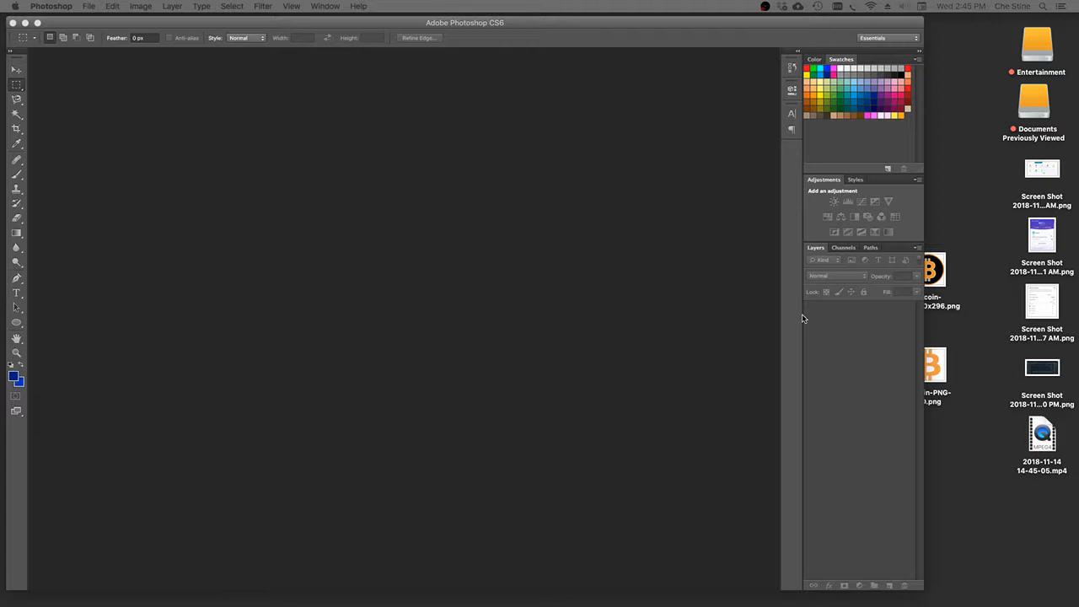
mouse_move(260, 204)
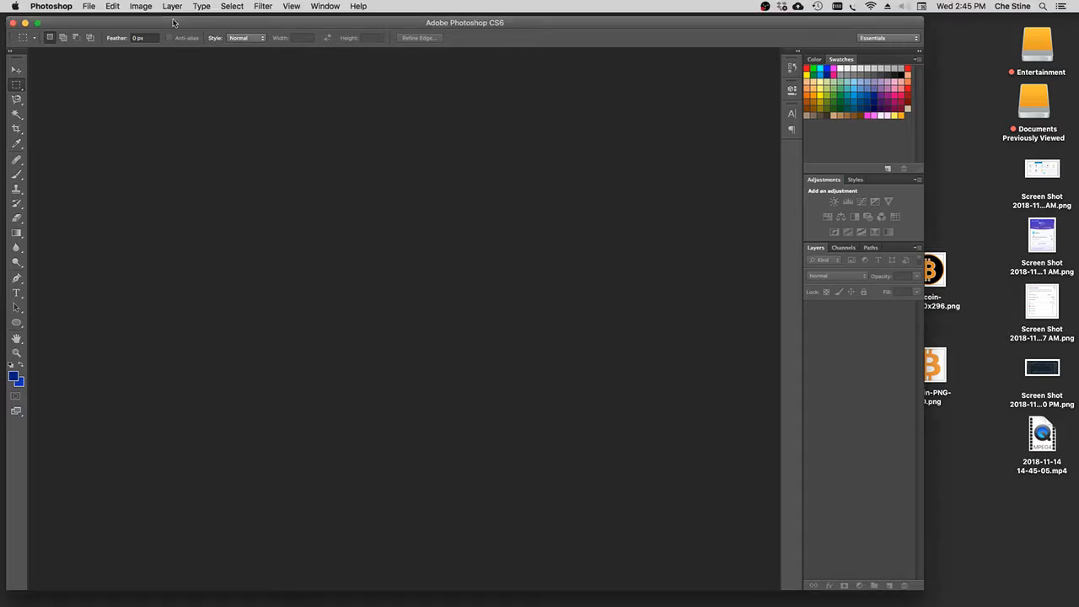
Open both Bitcoin logo PNGs from the Desktop, leaving the missing colour profile as is
left_click(108, 7)
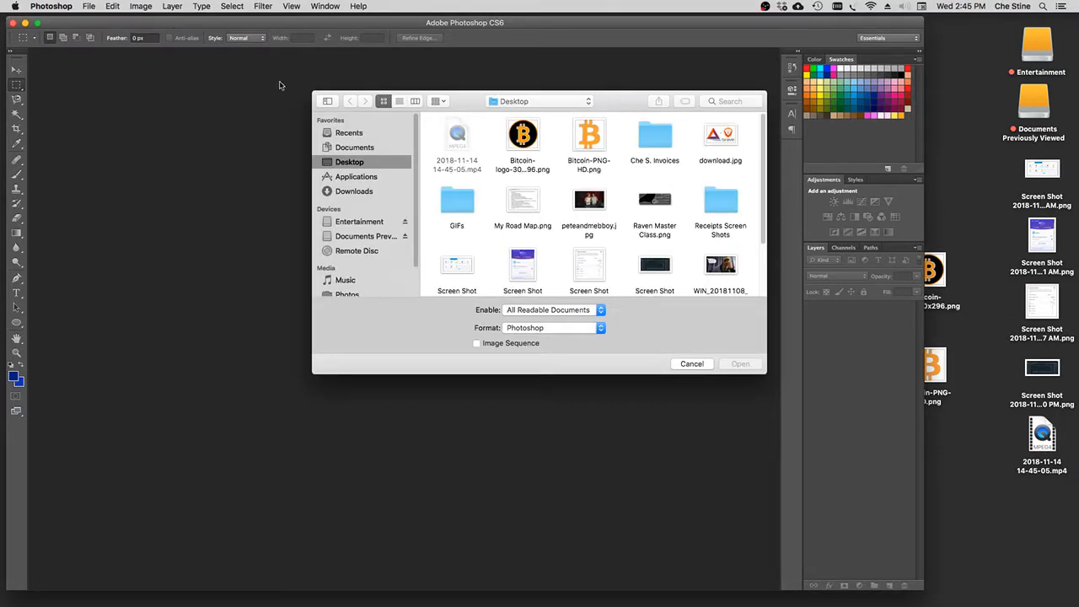
left_click(523, 135)
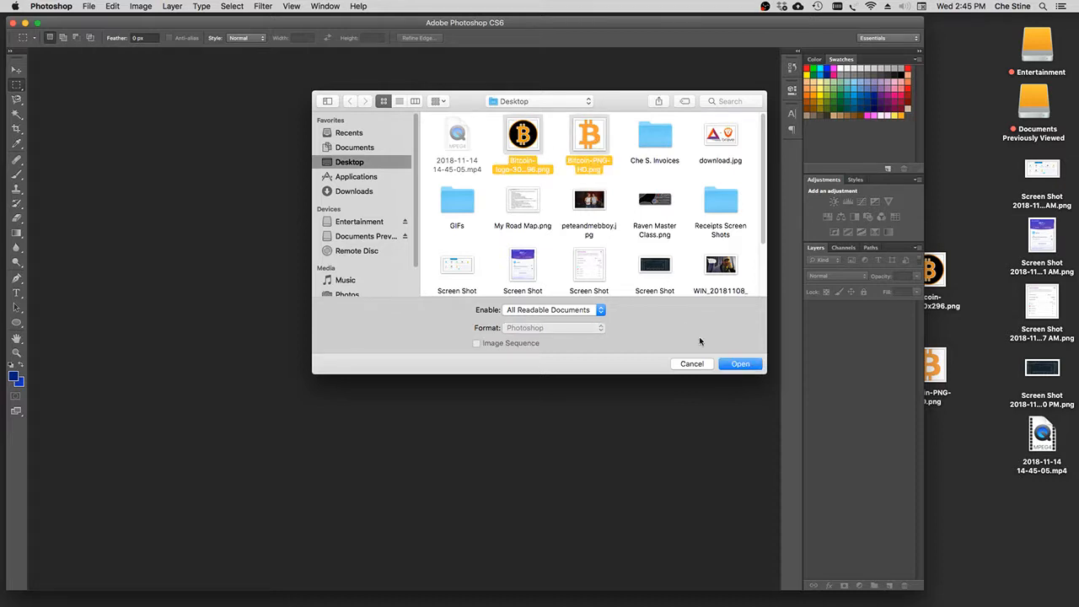
left_click(742, 364)
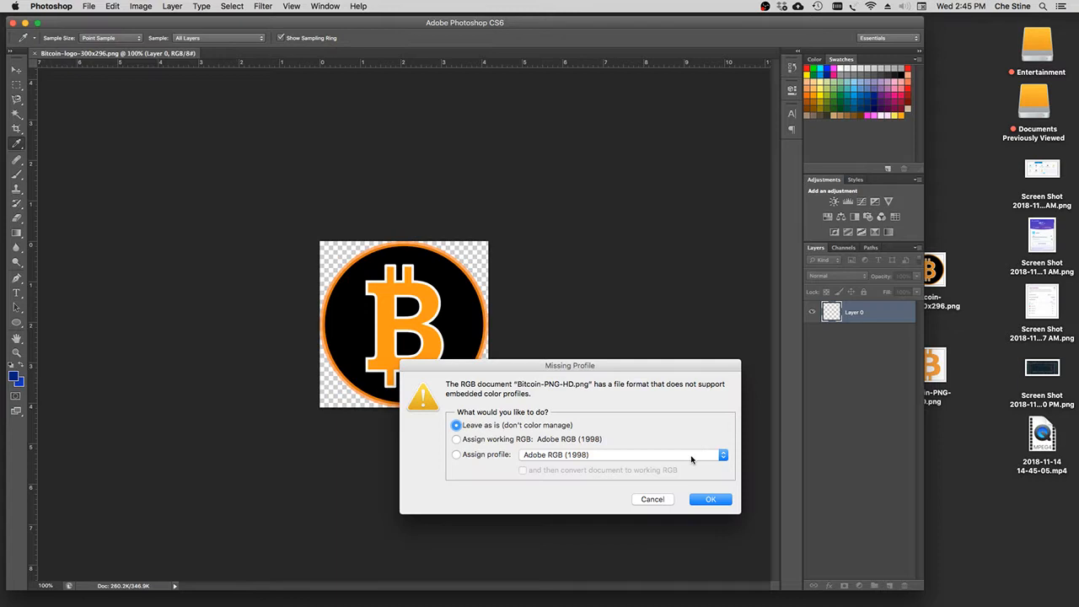
left_click(710, 499)
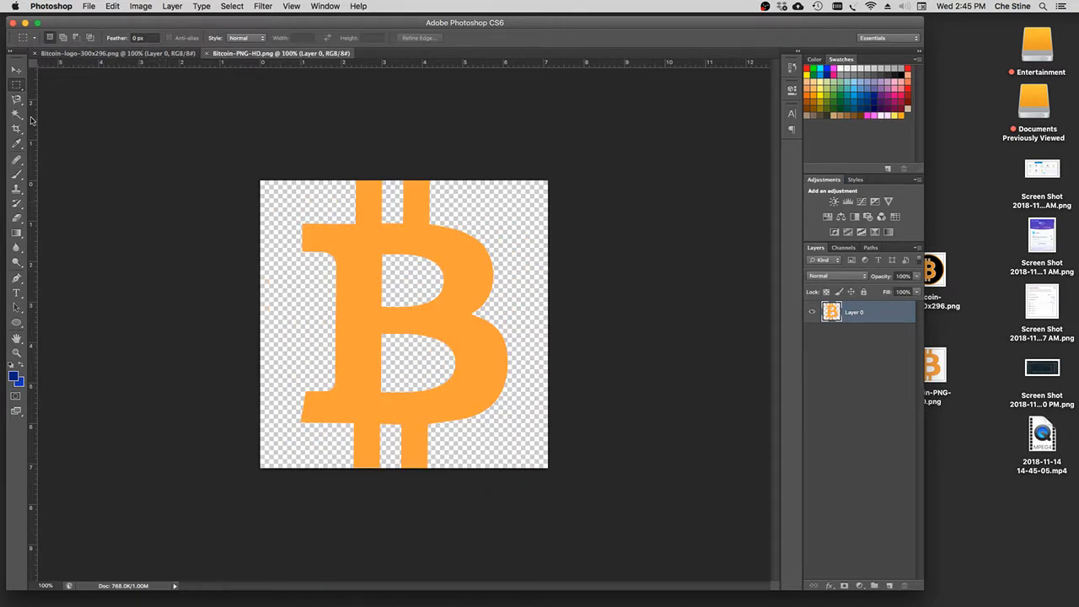
Make the plain orange Bitcoin symbol the active document and bring up the Image menu
left_click(12, 71)
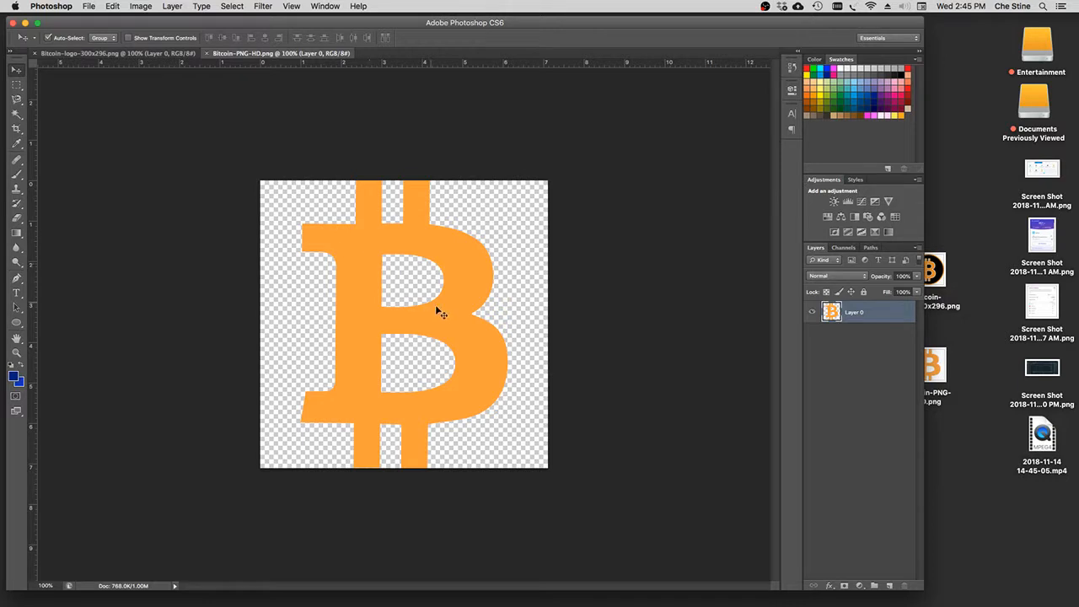
mouse_move(442, 313)
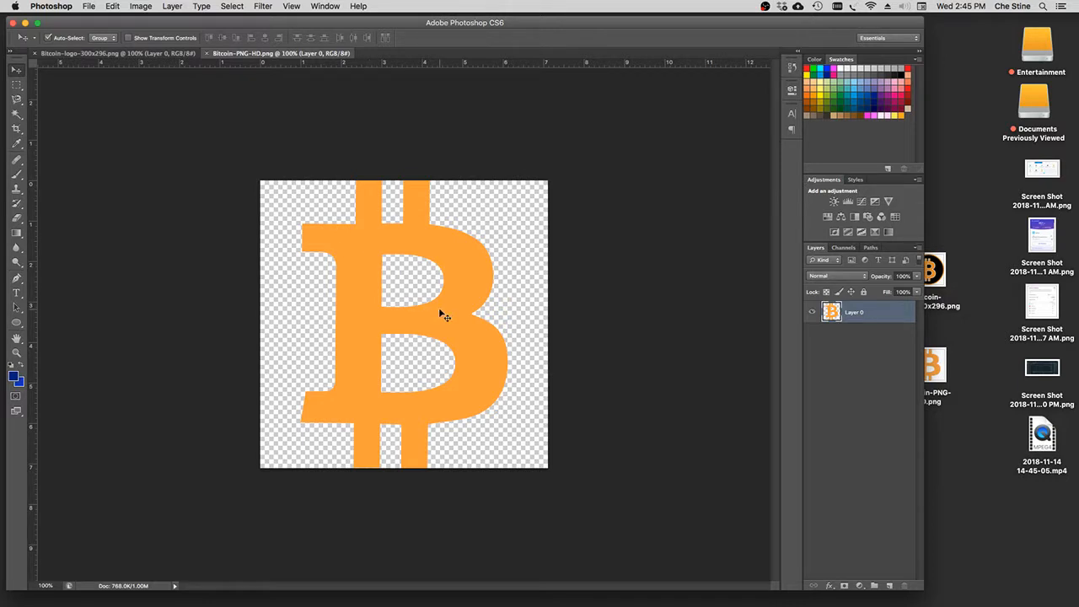
left_click(114, 7)
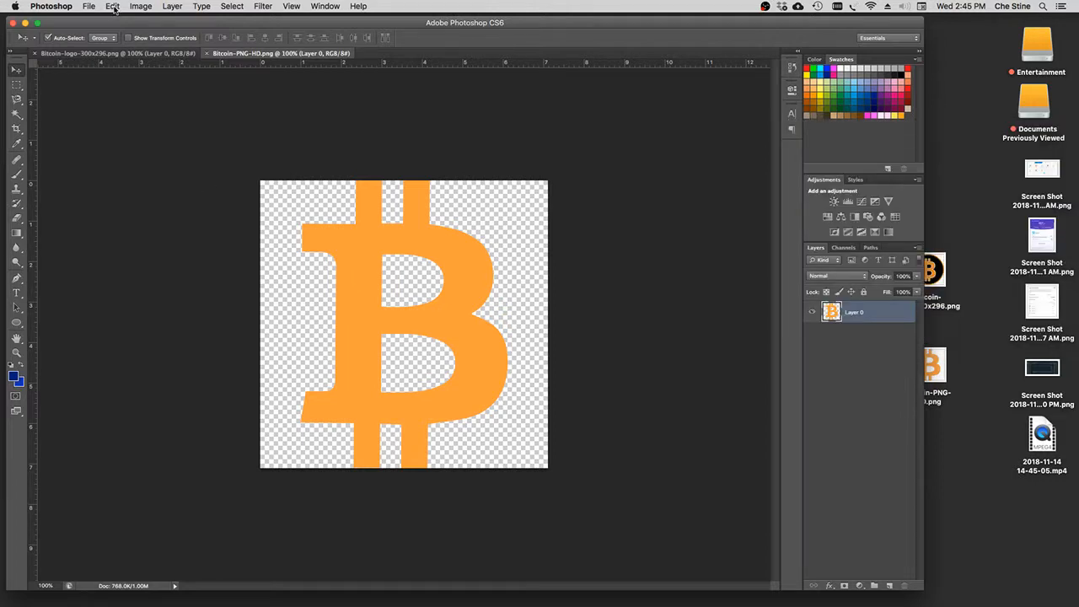
left_click(142, 6)
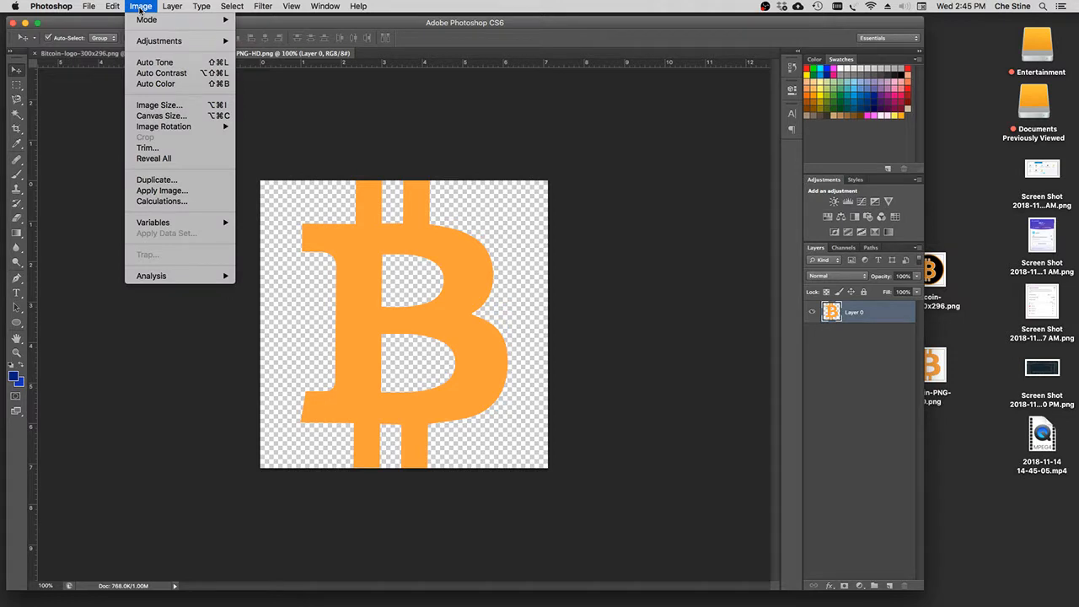
mouse_move(179, 105)
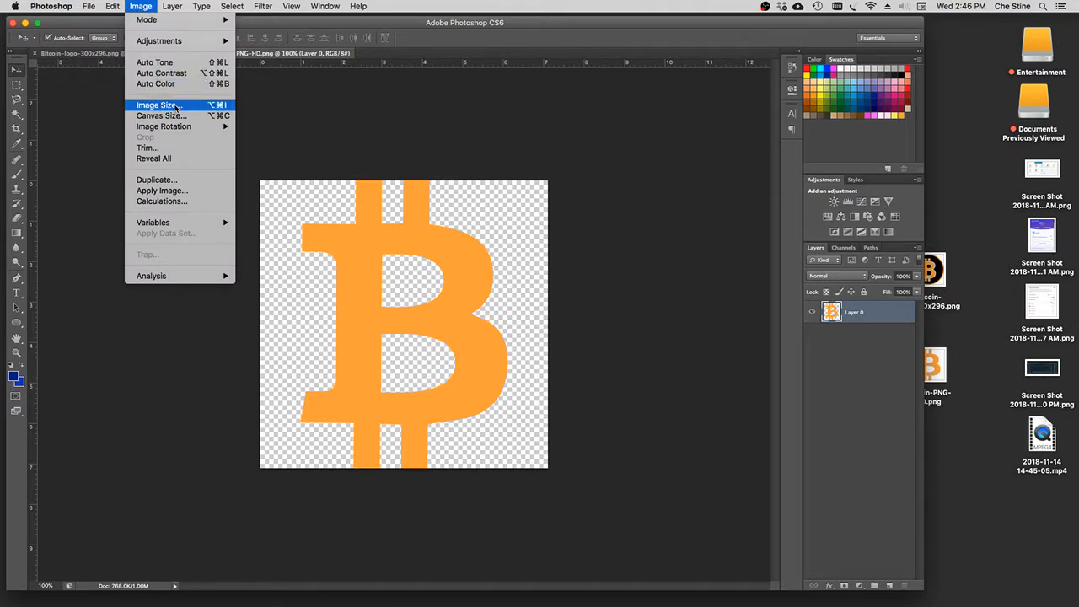
Resample the orange Bitcoin symbol to 300 ppi, making it 2133 pixels square
left_click(152, 105)
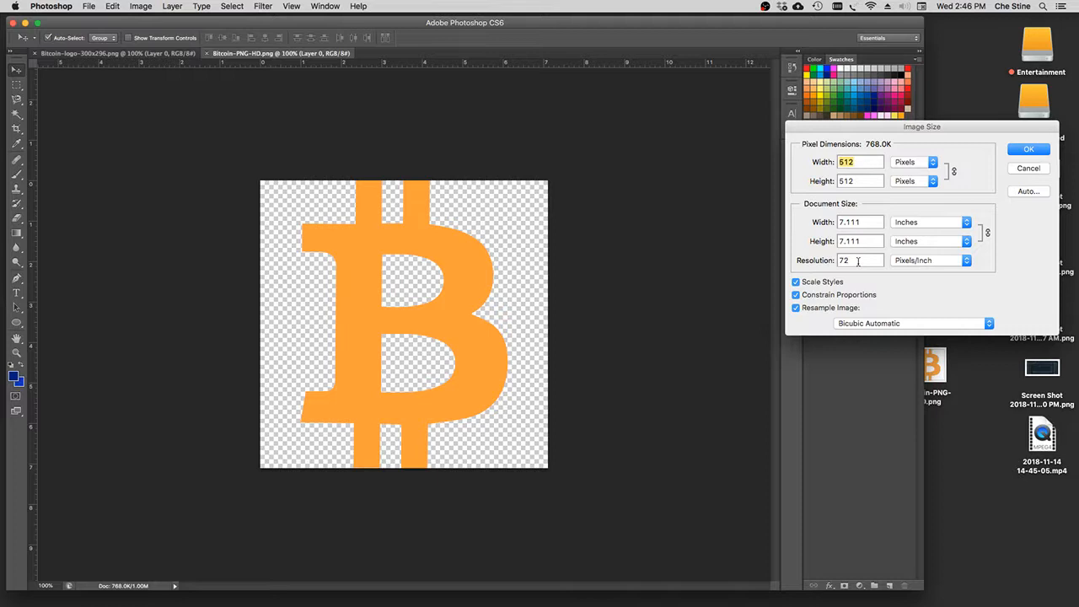
mouse_move(860, 260)
type("50")
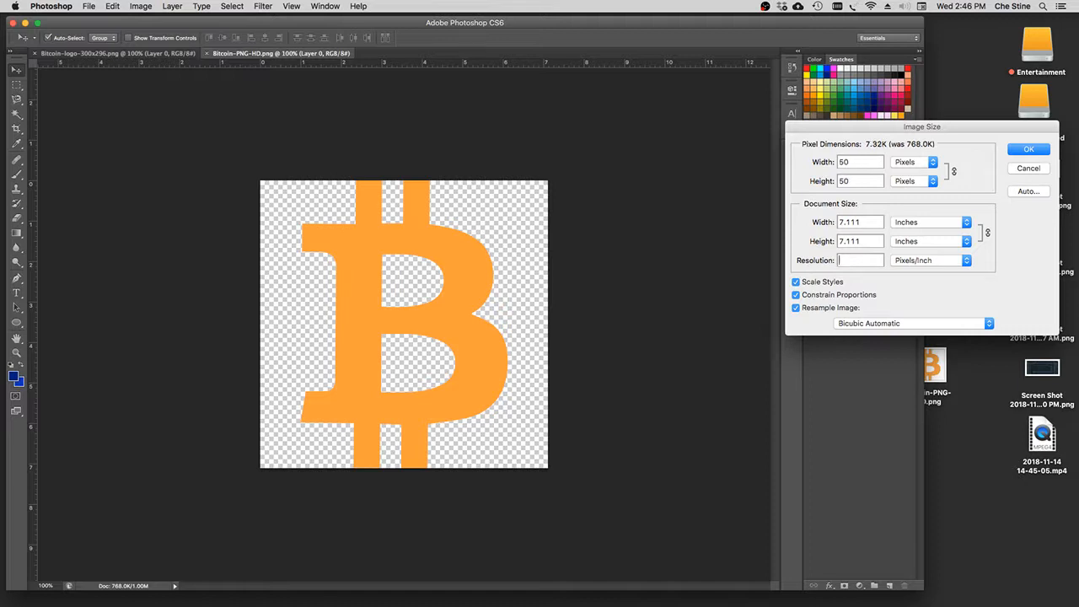
type("3")
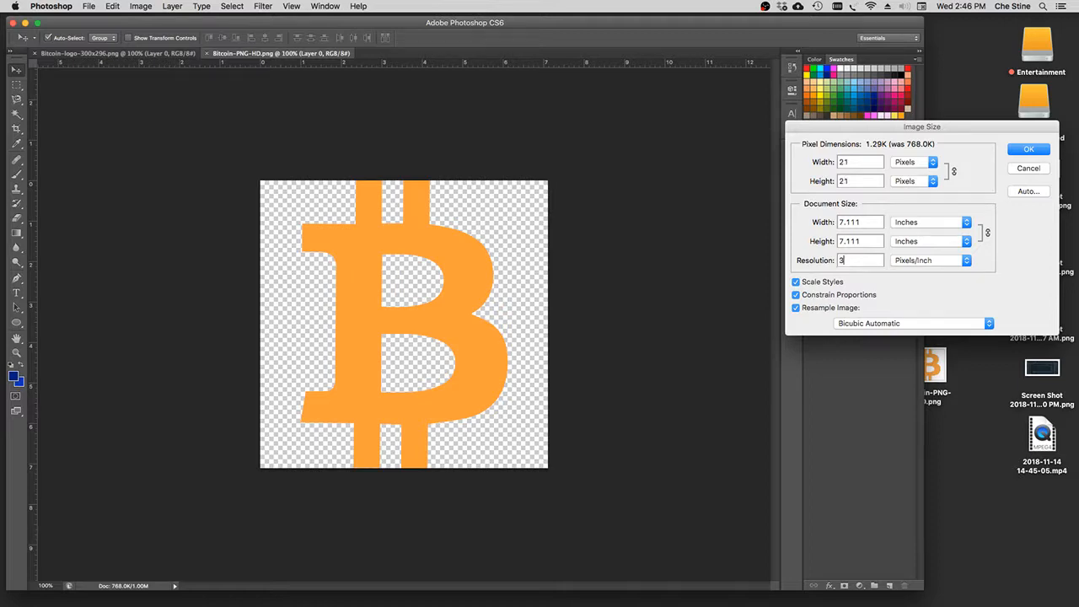
type("00")
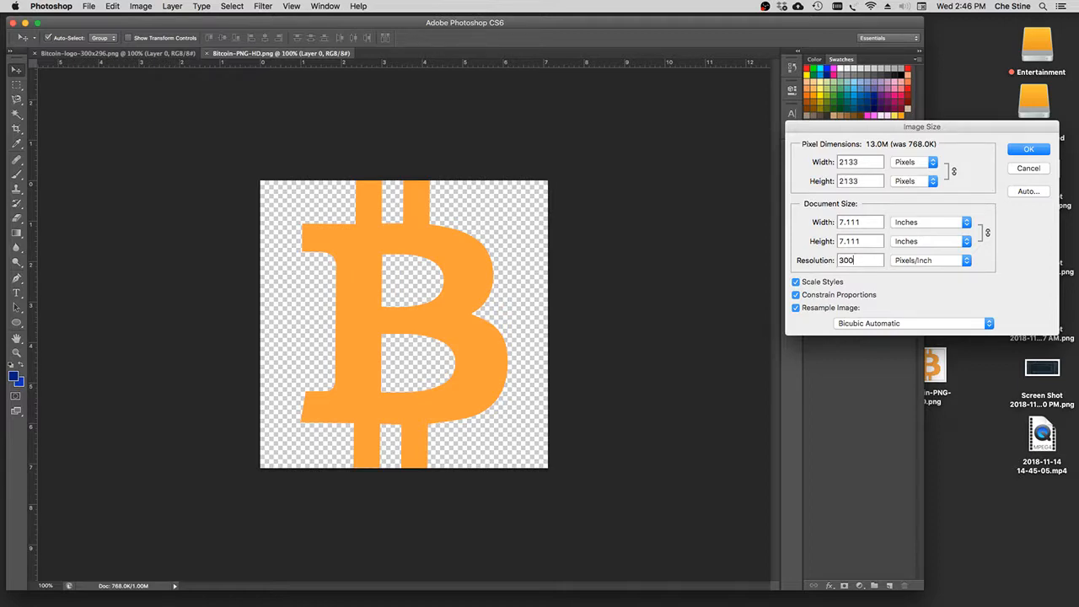
left_click(1028, 148)
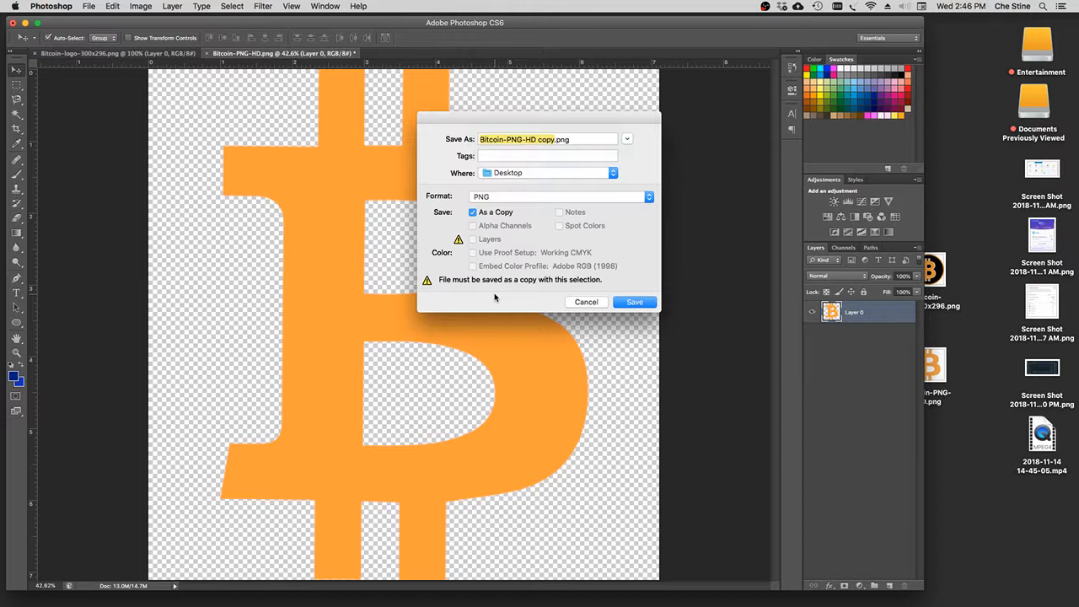
Save the resampled symbol to the Desktop as Bitcoin-PNG-HD1.png with default PNG options
left_click(547, 138)
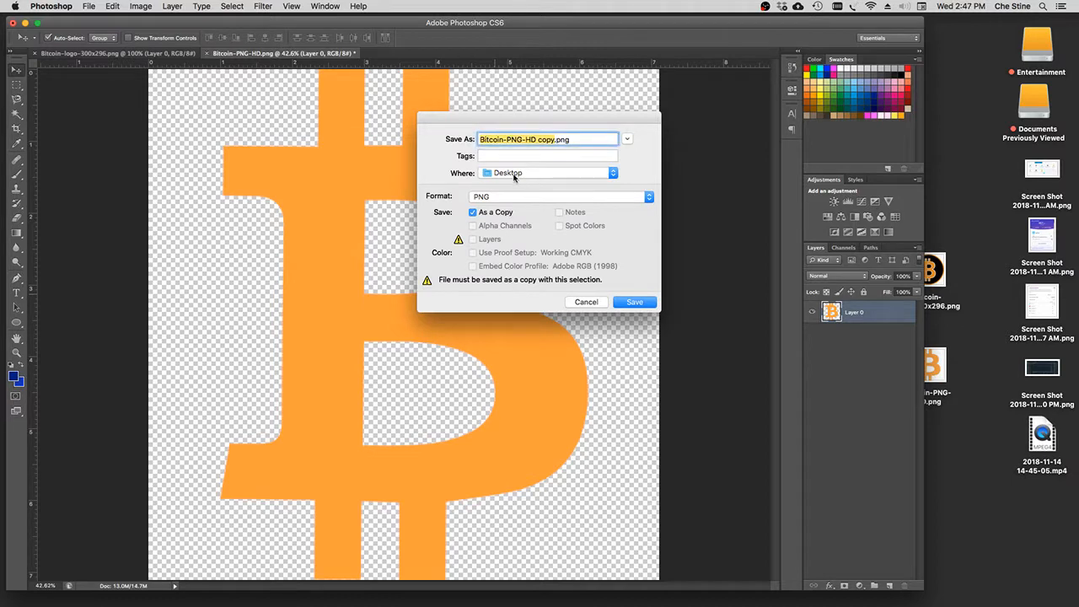
mouse_move(529, 201)
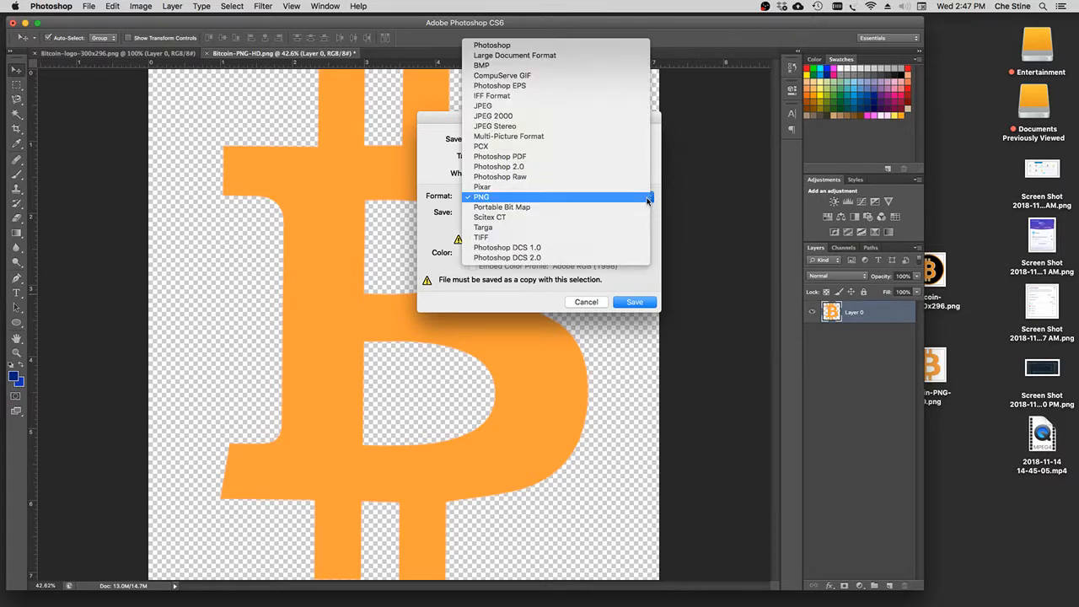
left_click(482, 195)
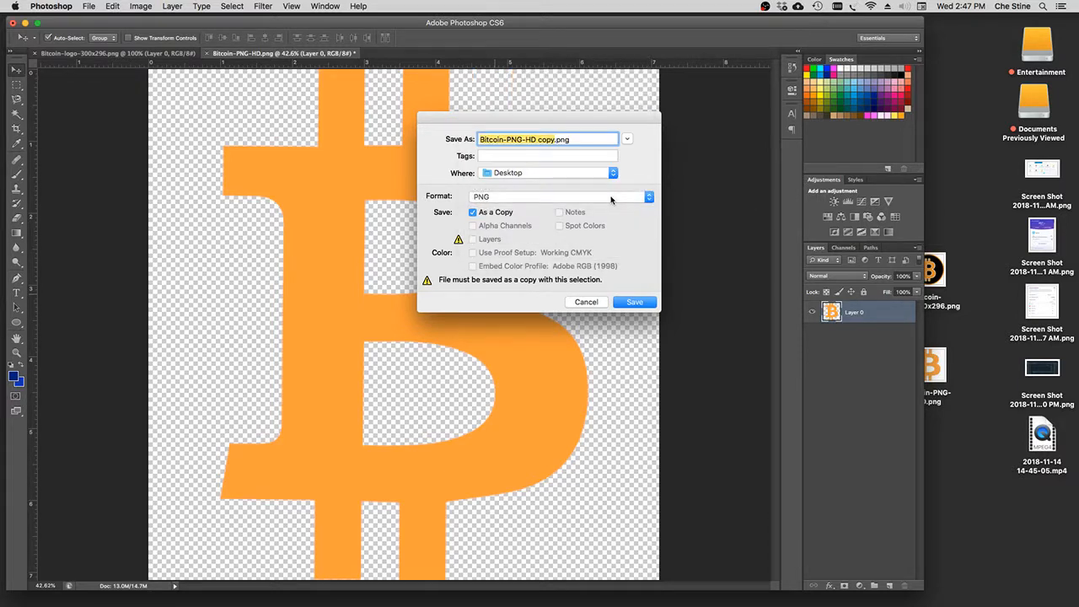
left_click(548, 138)
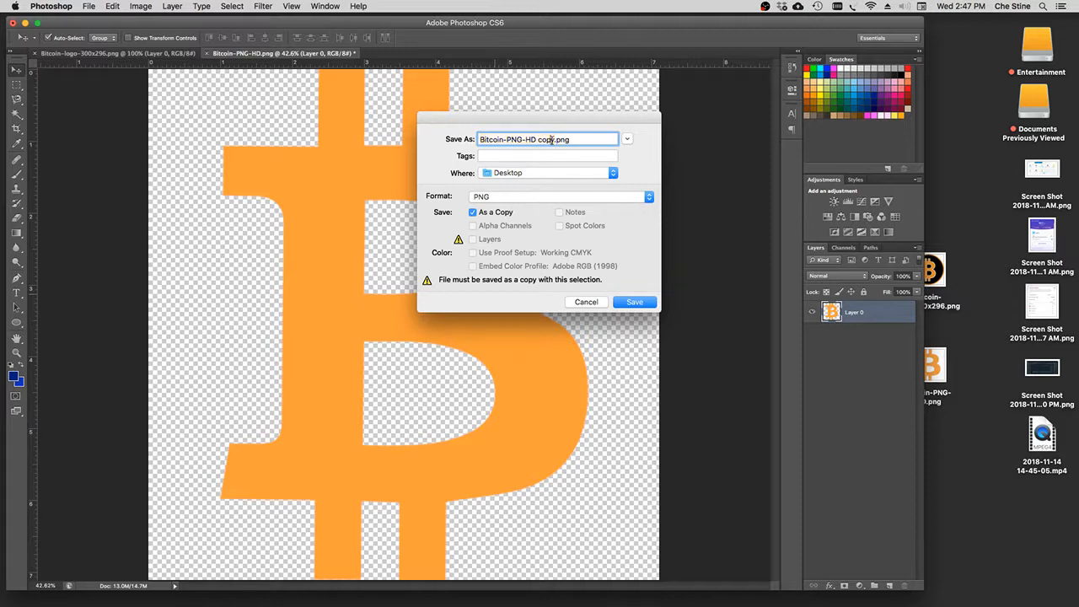
key("Backspace")
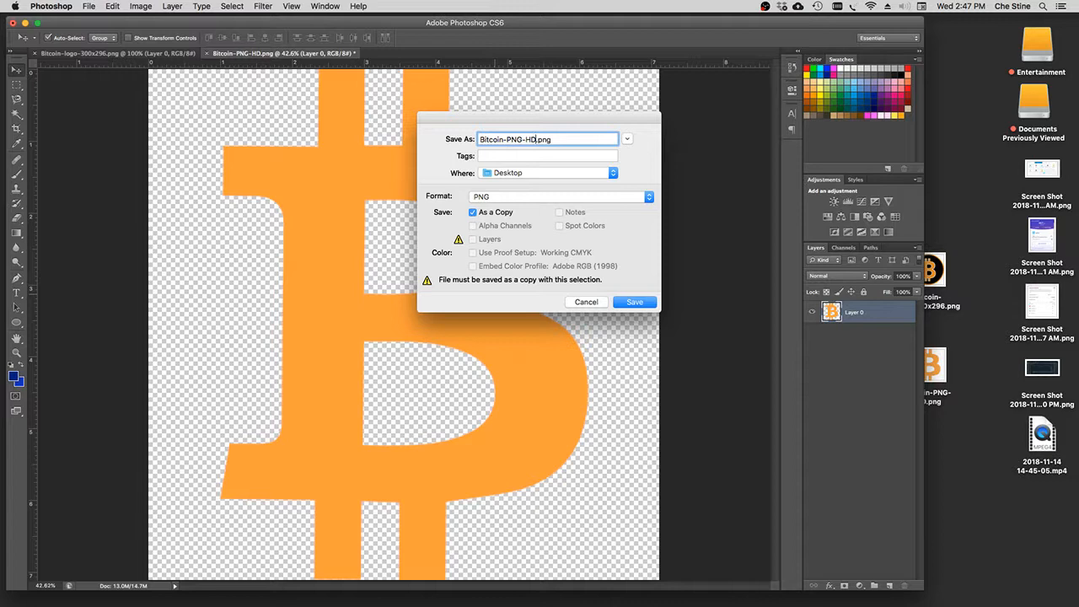
left_click(633, 302)
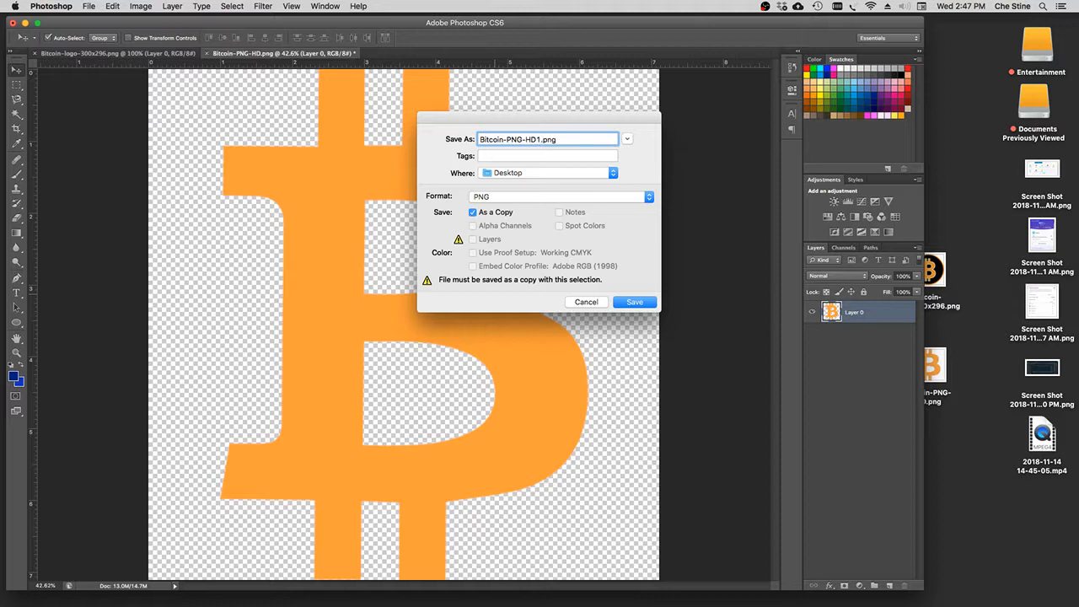
left_click(634, 302)
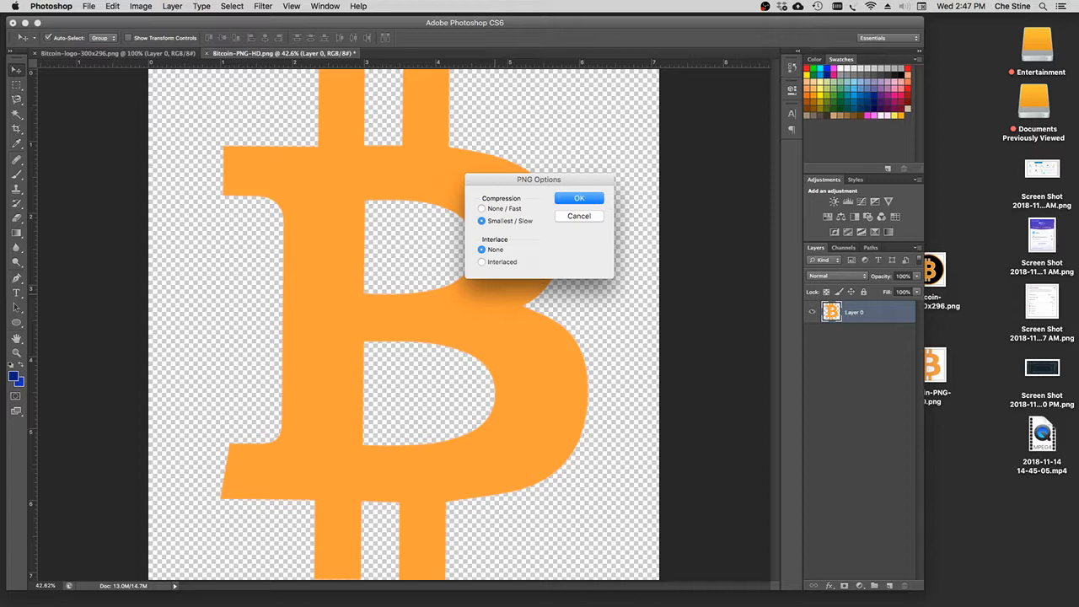
left_click(578, 197)
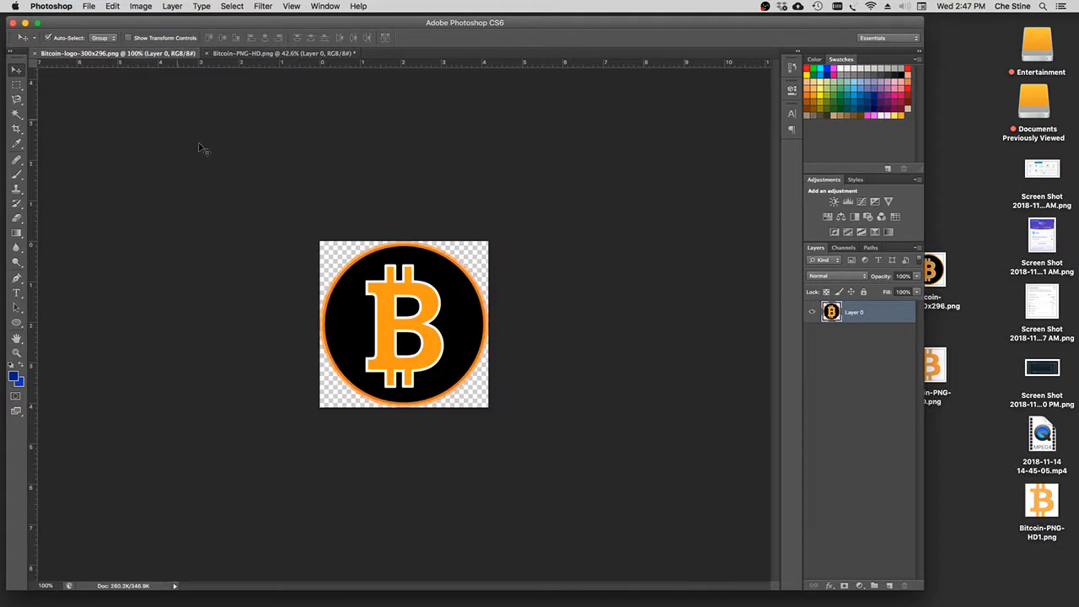
mouse_move(428, 341)
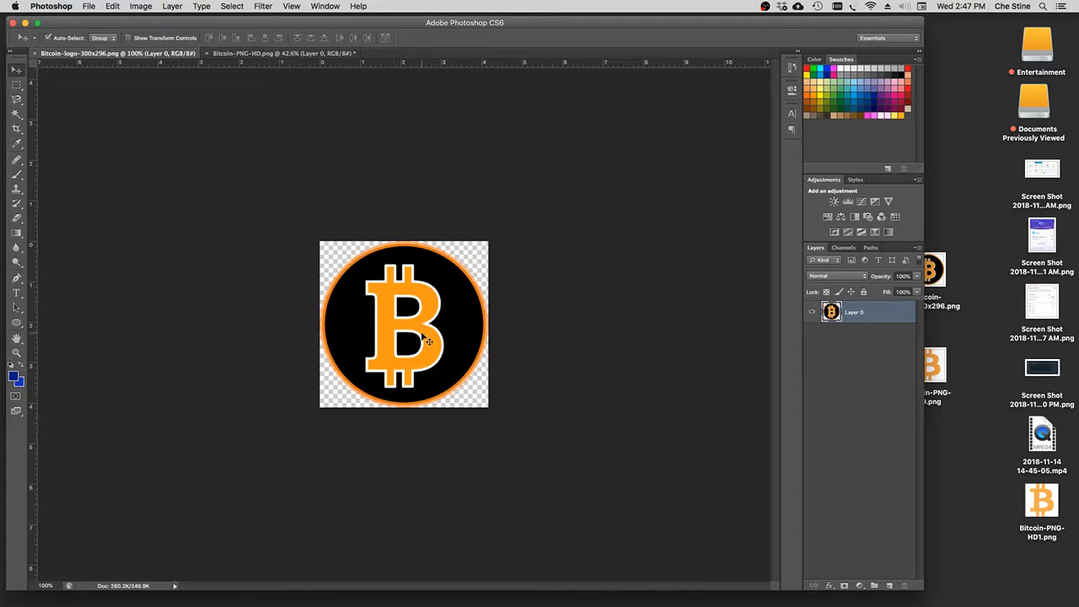
mouse_move(425, 337)
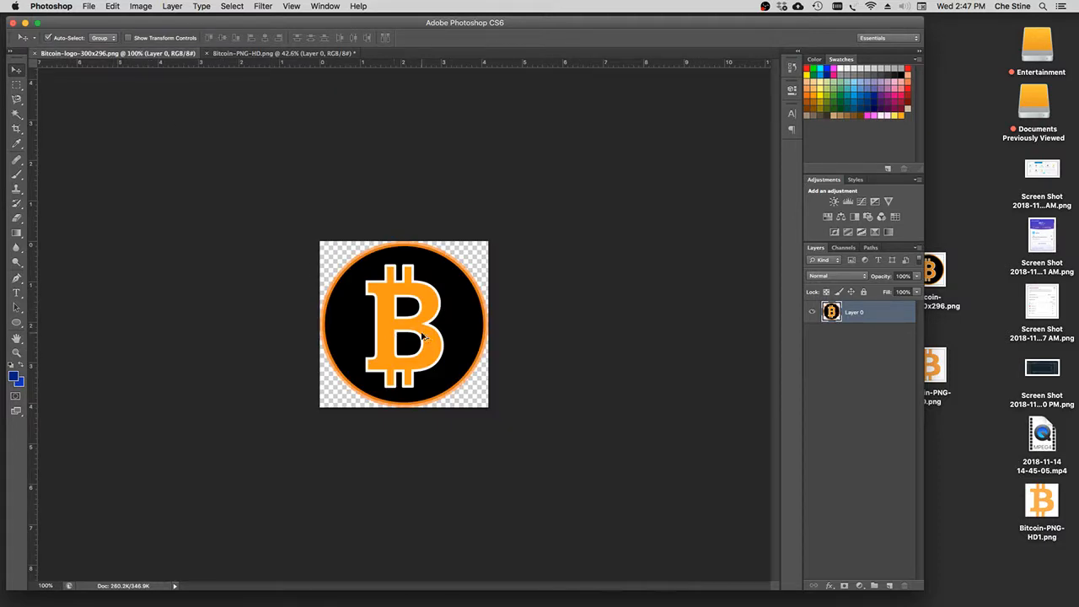
Resample the black circular Bitcoin logo to 300 ppi, about 1250 by 1233 pixels
left_click(131, 6)
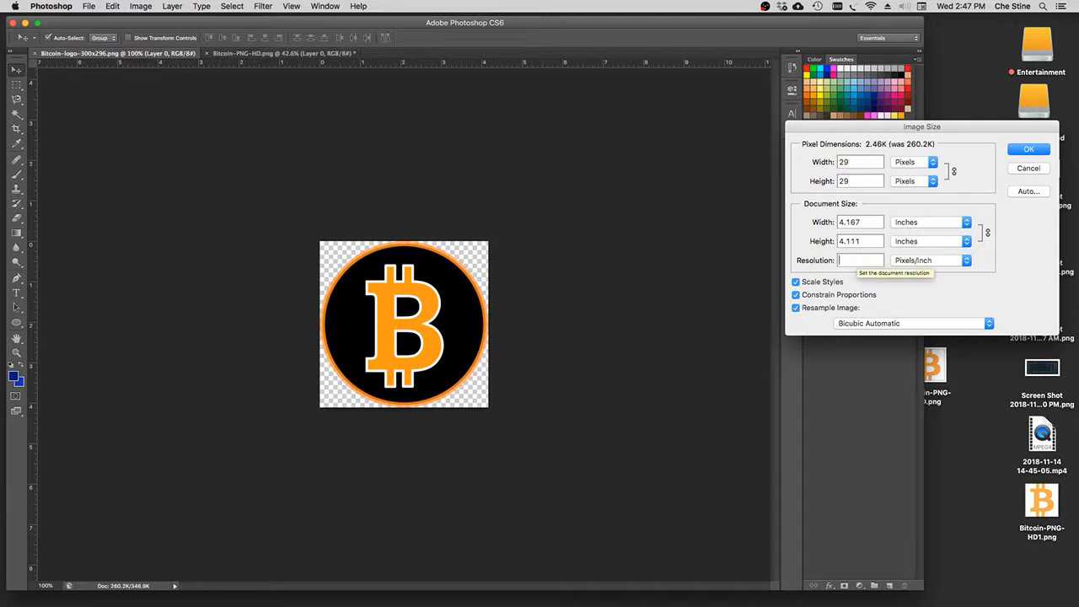
type("300")
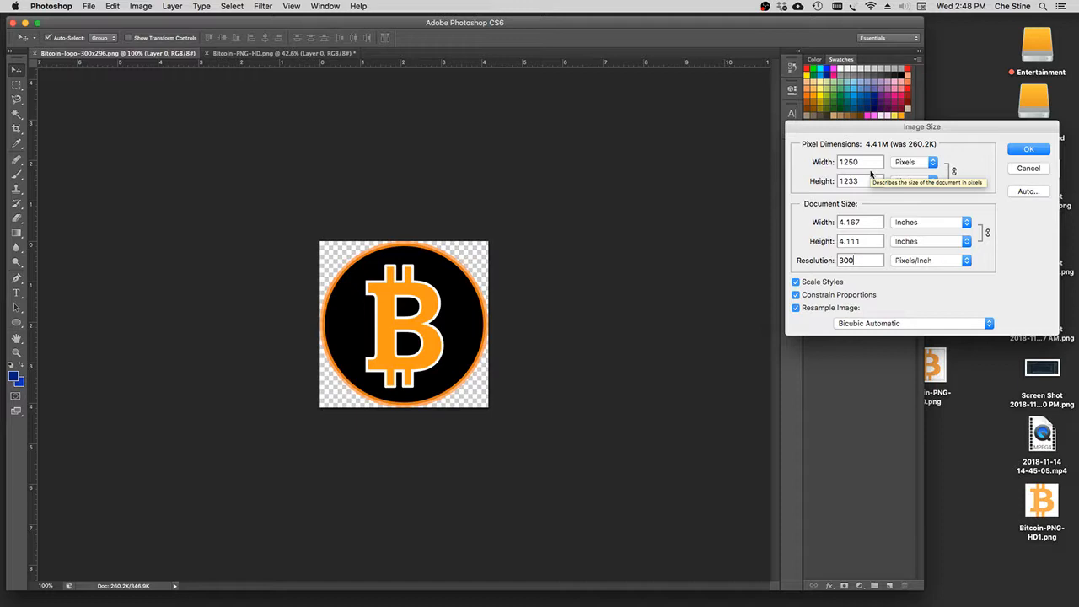
left_click(1028, 148)
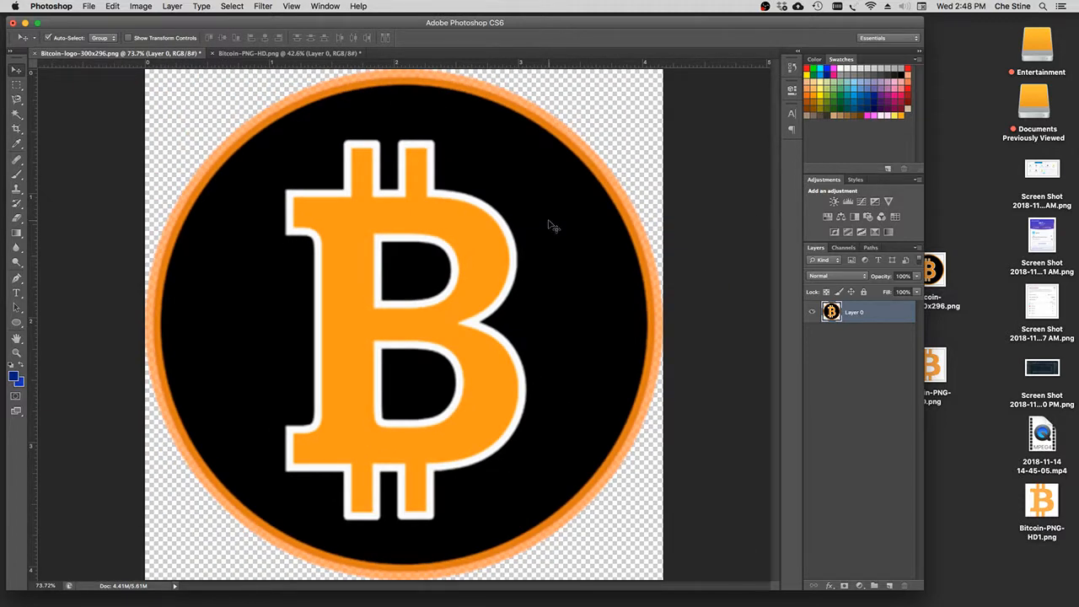
mouse_move(398, 227)
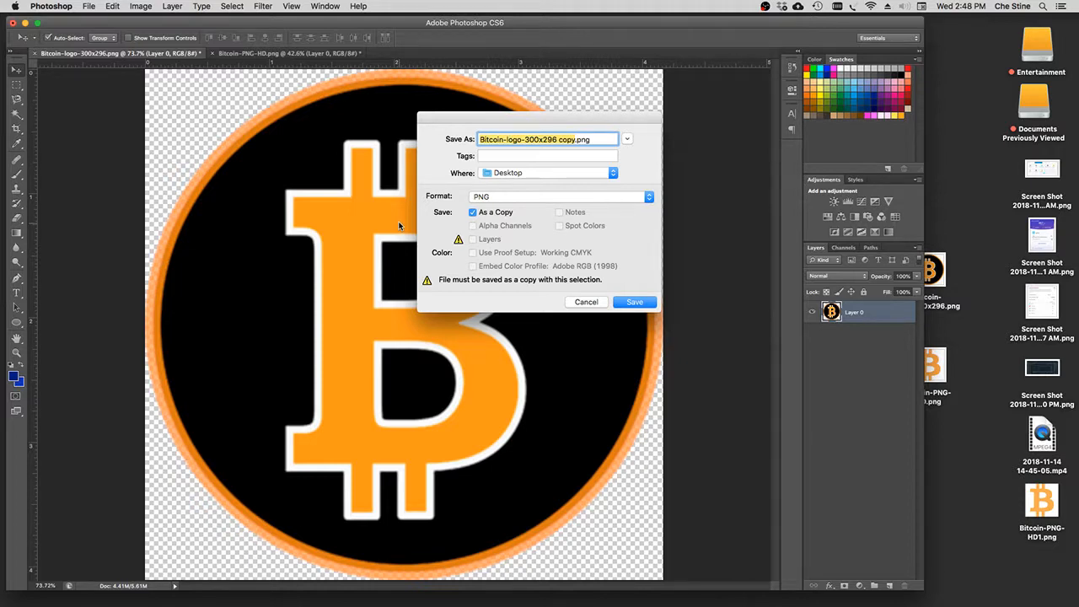
Save the circular logo to the Desktop as Bitcoin-logo-300x296 copy.png with default PNG options
left_click(634, 302)
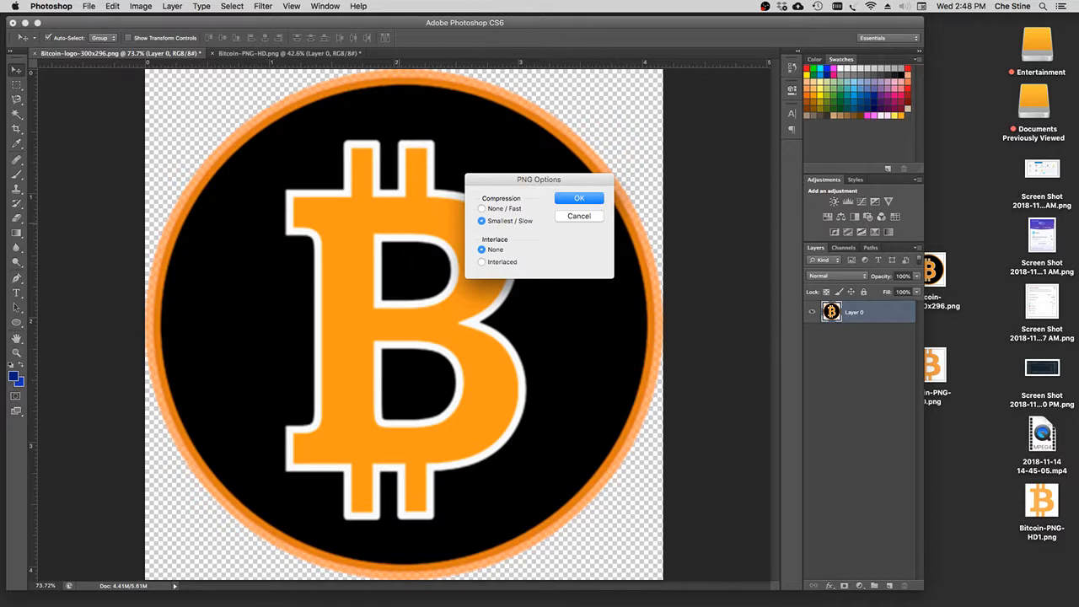
left_click(579, 198)
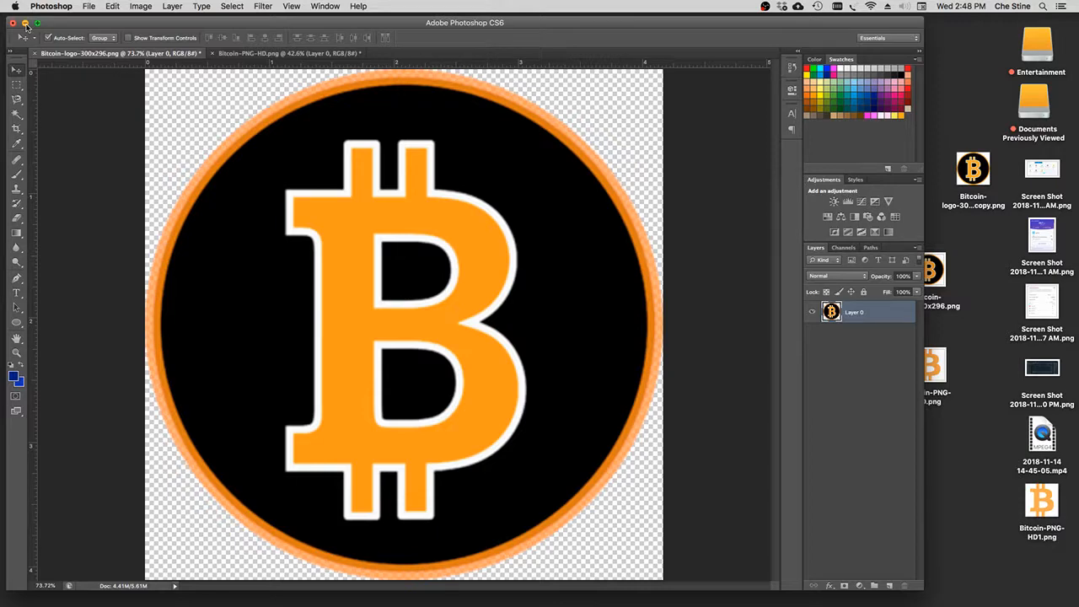
Reveal the macOS Desktop showing both saved high-resolution logo copies
left_click(20, 20)
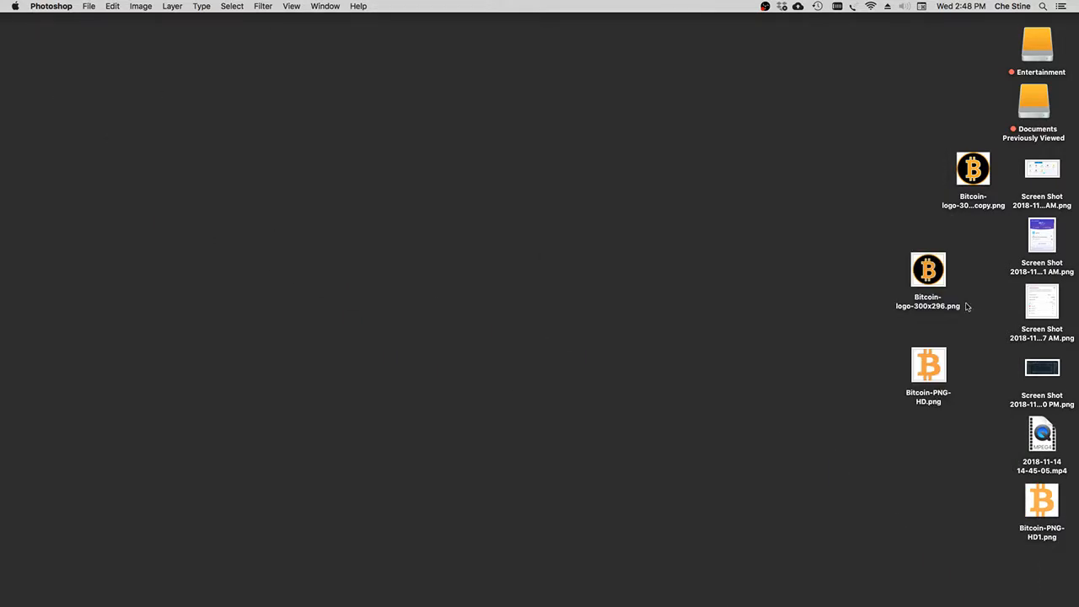
mouse_move(957, 300)
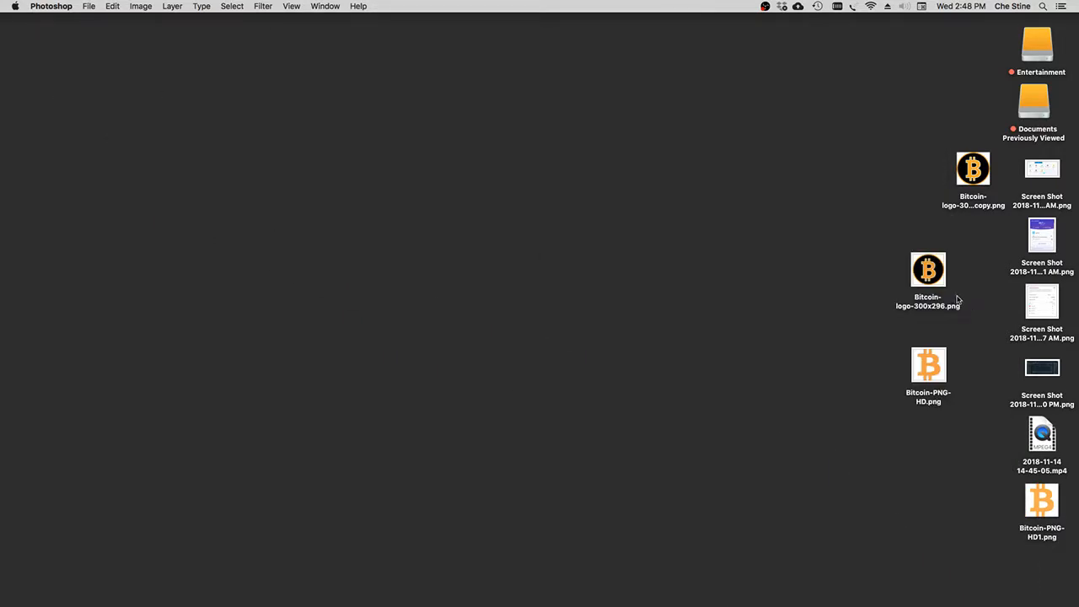
mouse_move(930, 308)
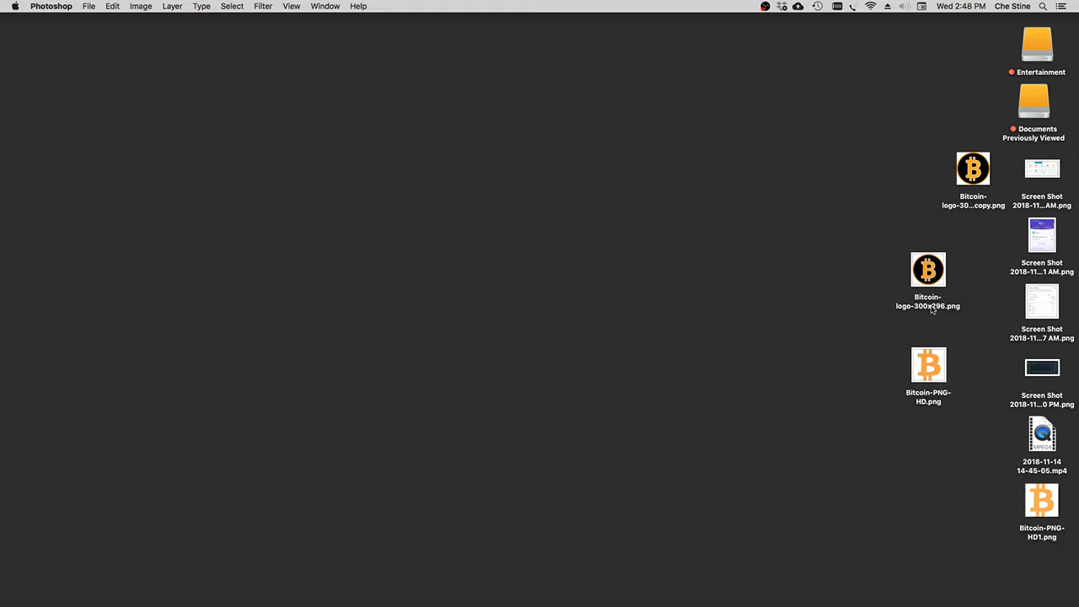